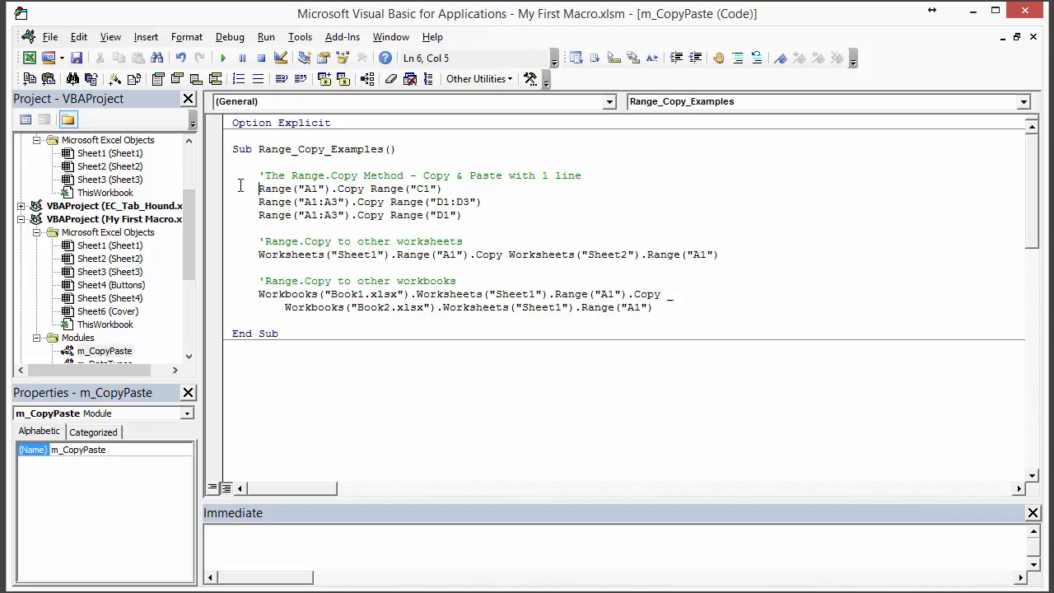
mouse_move(300, 163)
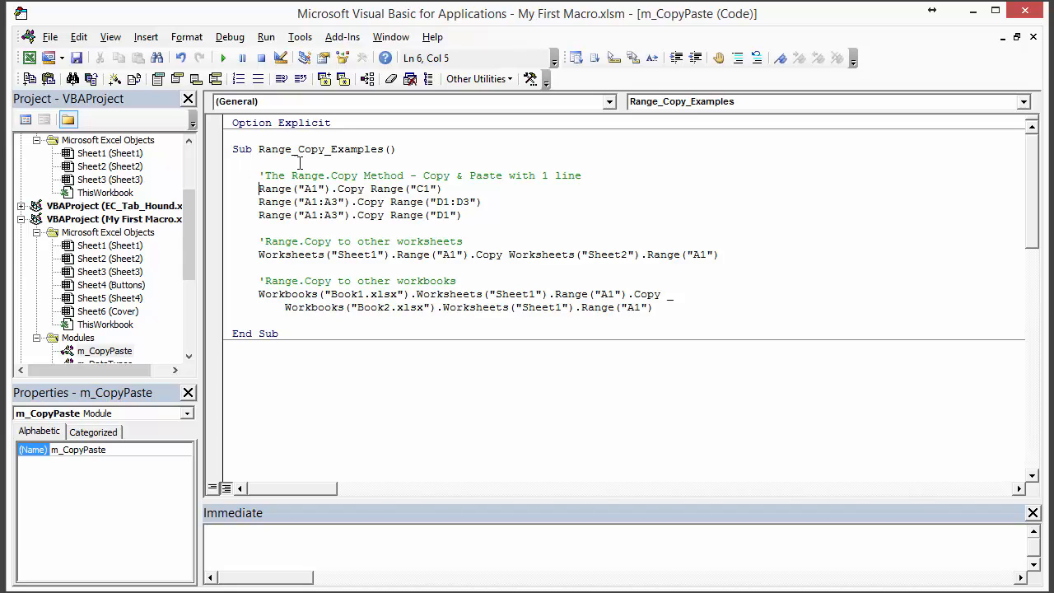
Insert Range("A1").Copy Range("C1") as the first line under the comment in Range_Copy_Examples.
scroll("down", 3)
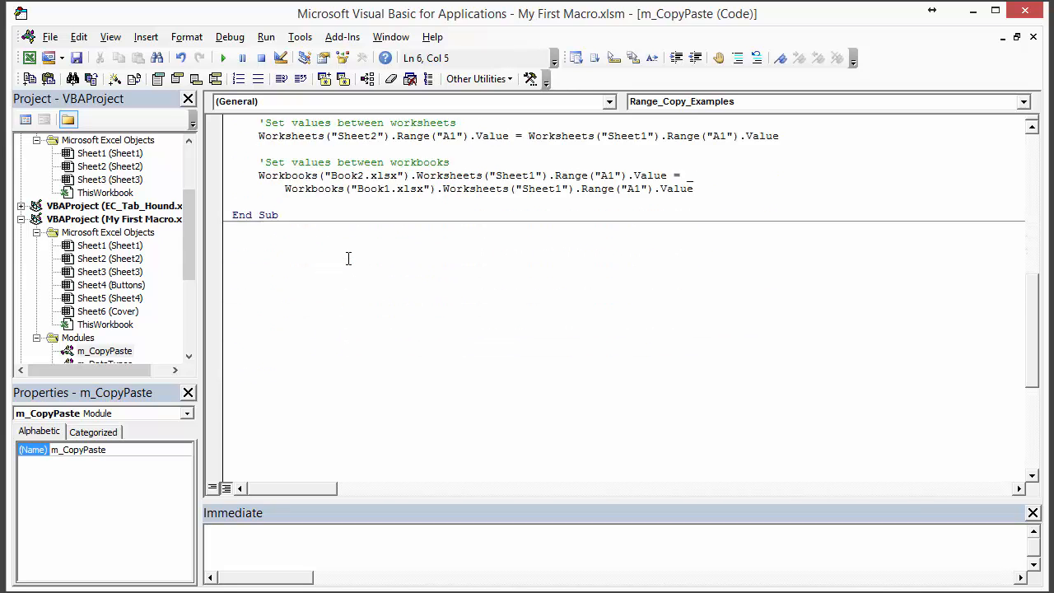
scroll("down", 3)
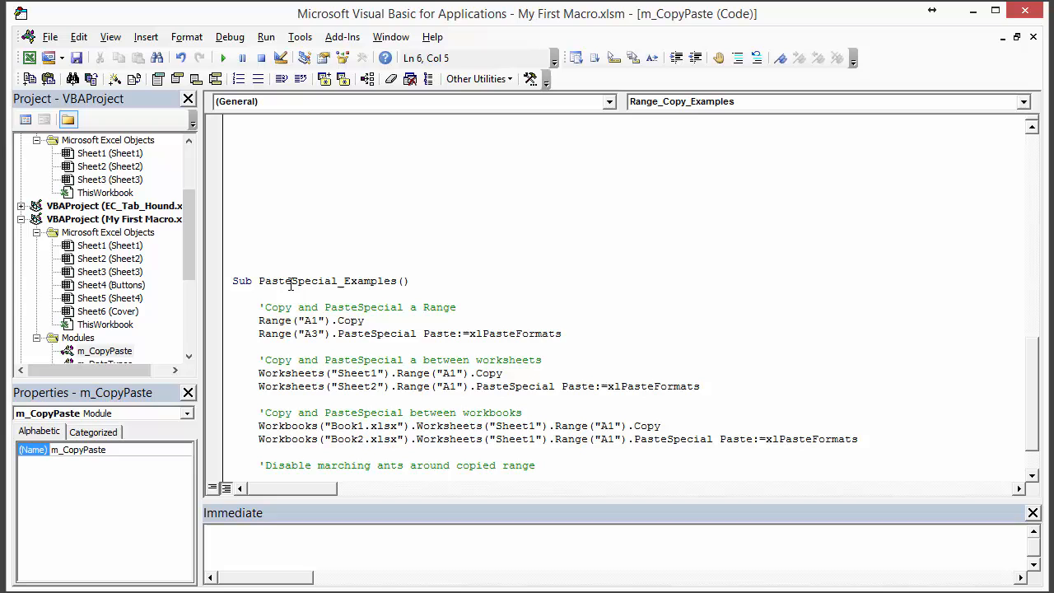
scroll("down", 3)
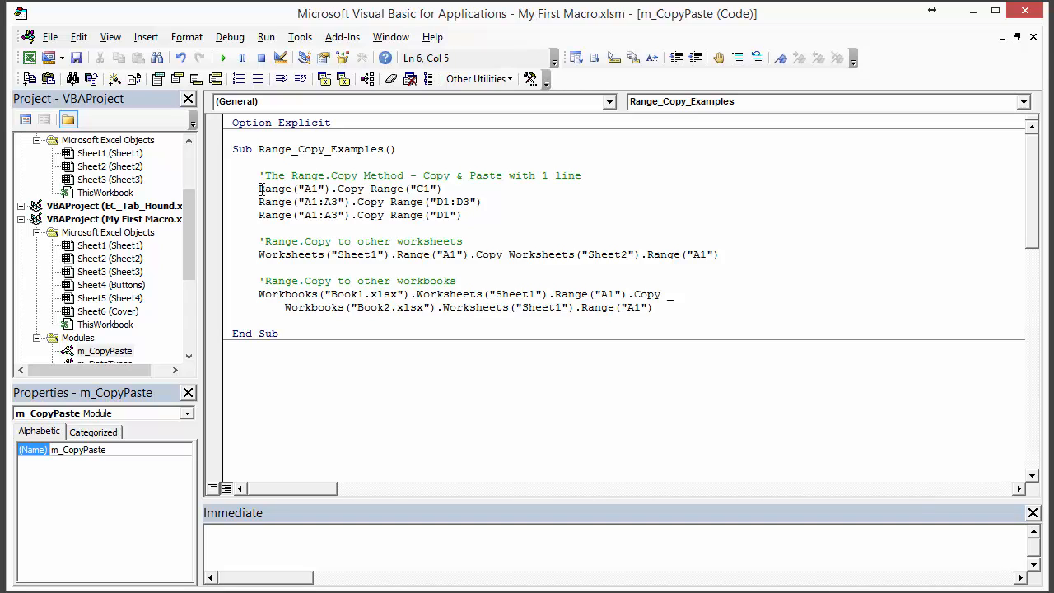
double_click(348, 188)
type("Range(")
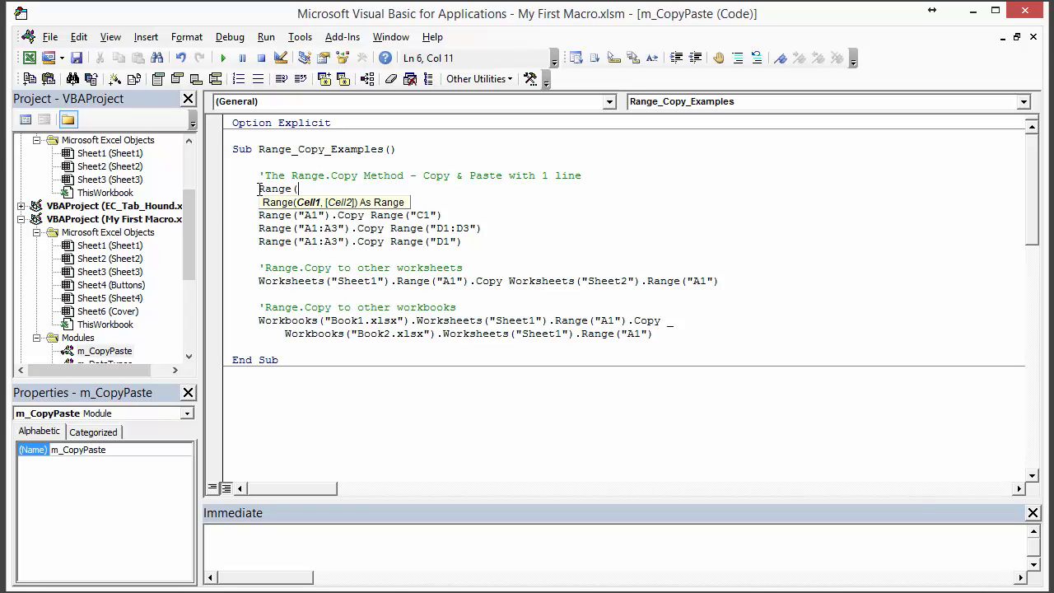
type("\"A1")
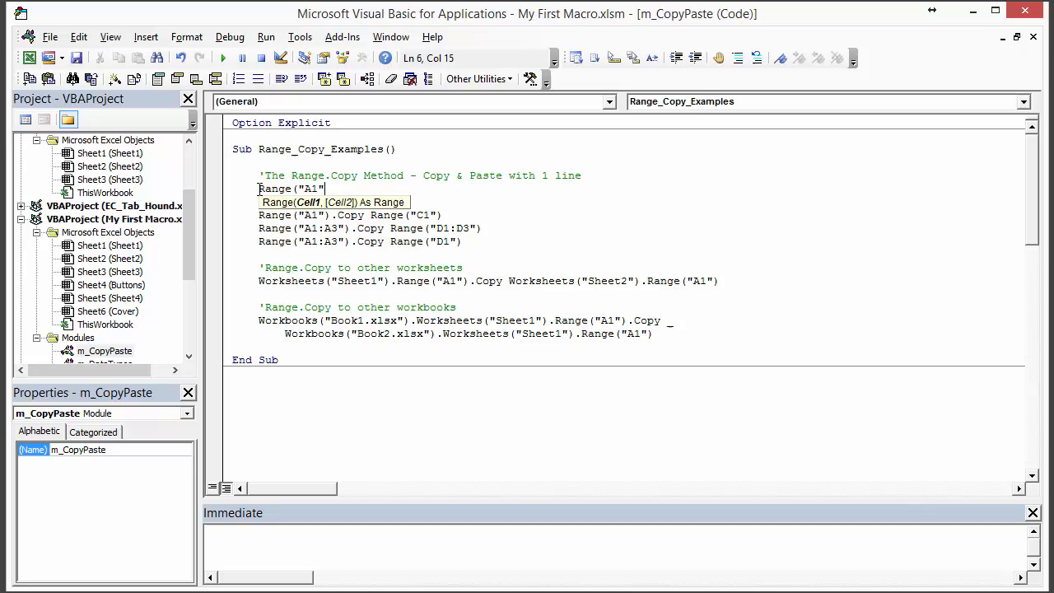
type(".co")
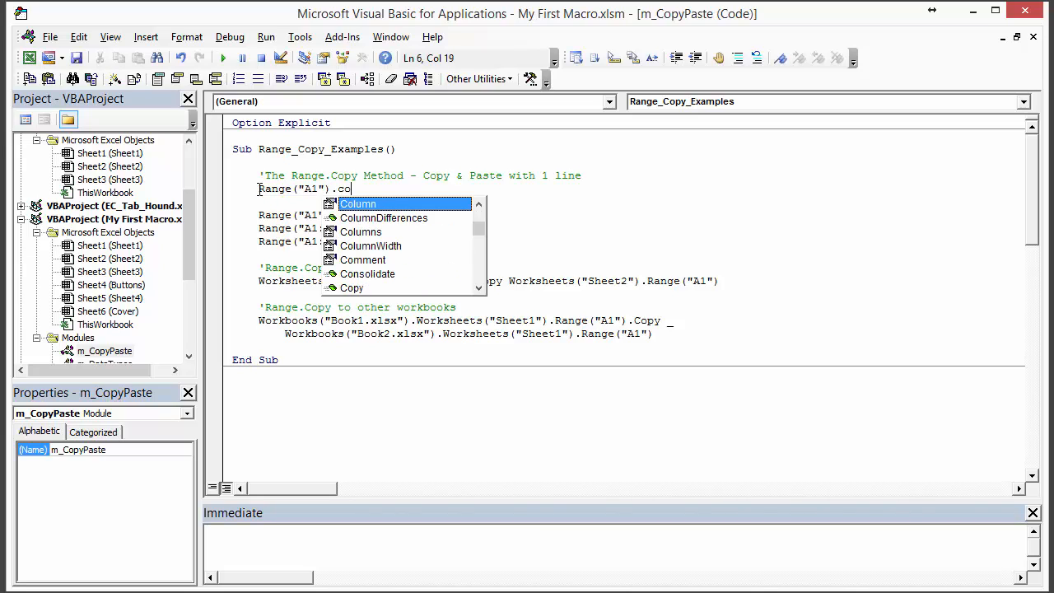
type("py")
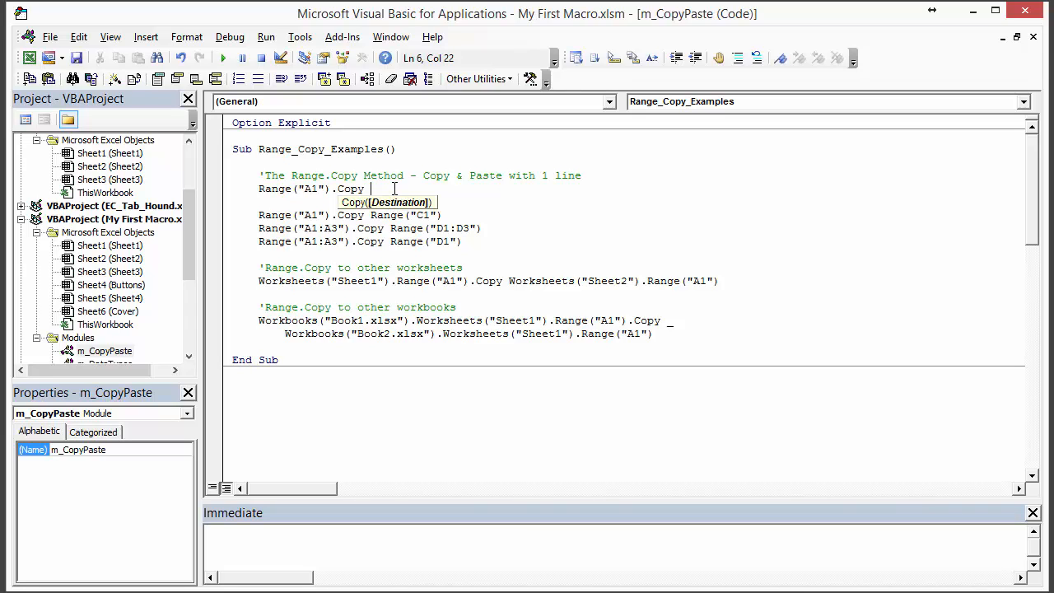
type("Range(\"C")
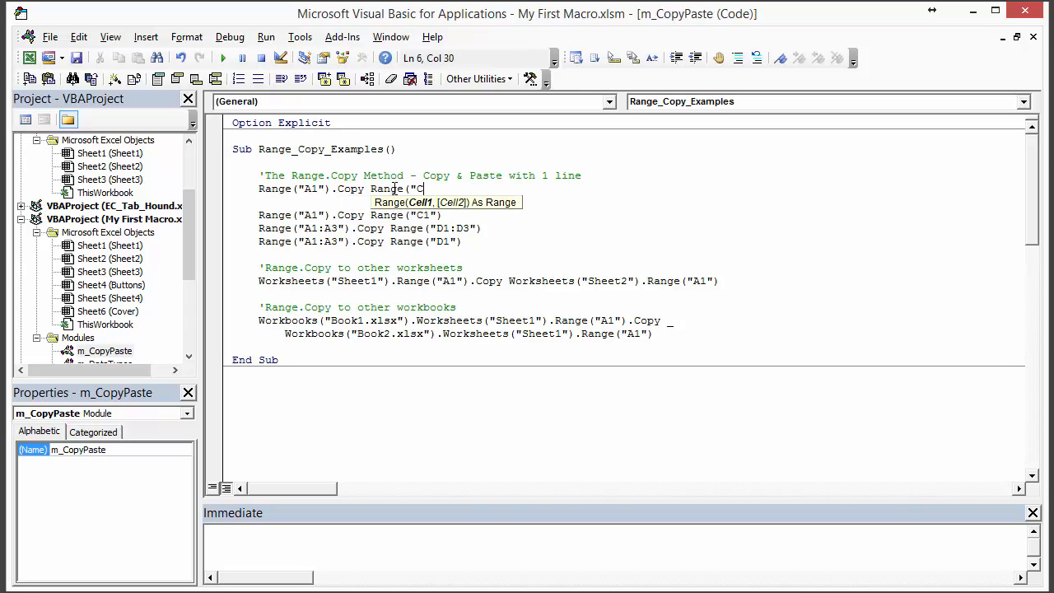
type("1\")")
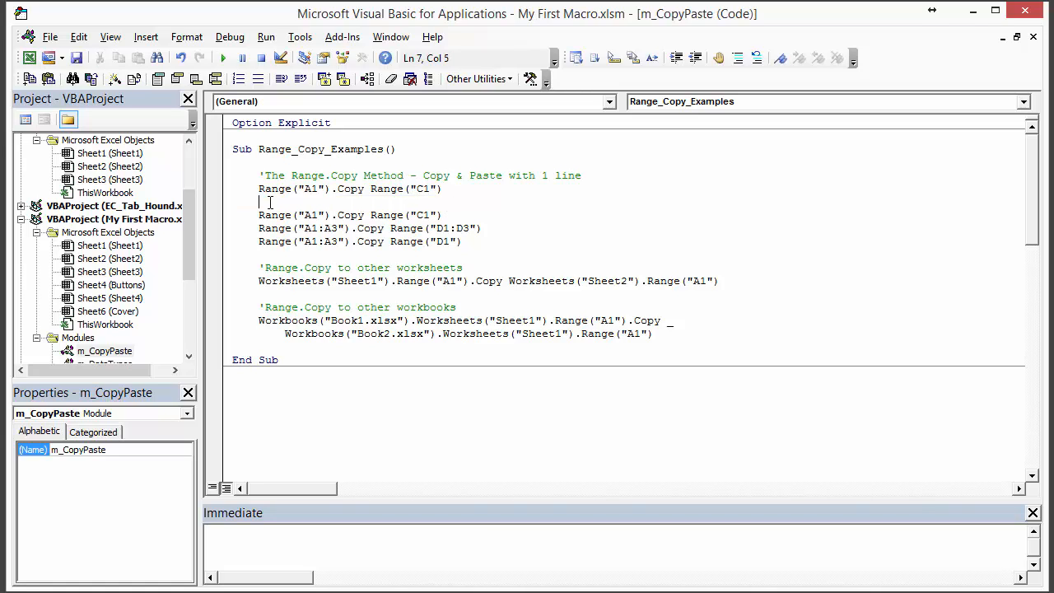
Remove the duplicate practice Range("A1").Copy line from the procedure.
left_click(222, 189)
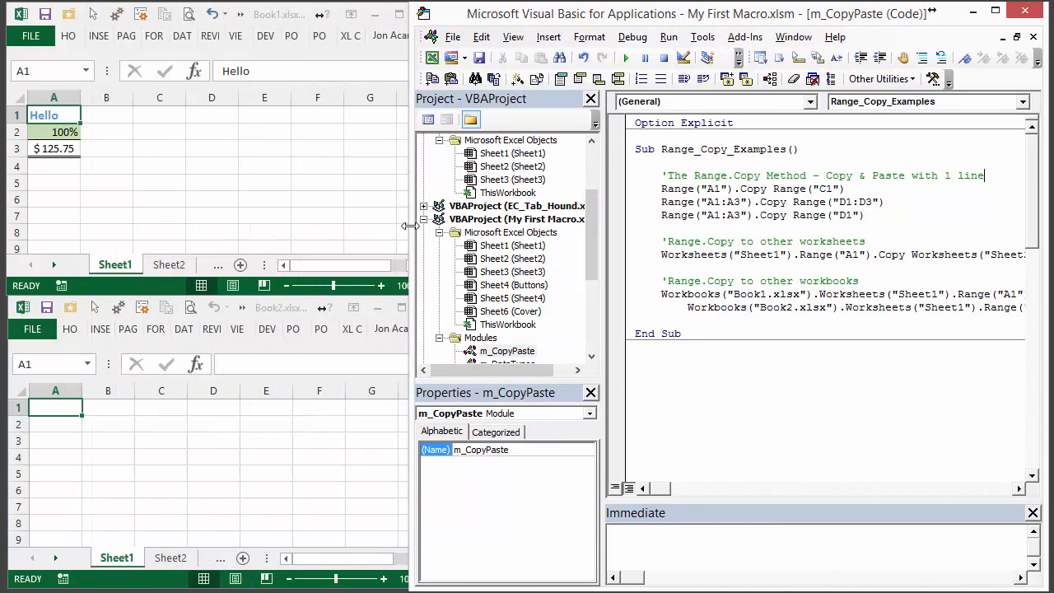
mouse_move(135, 115)
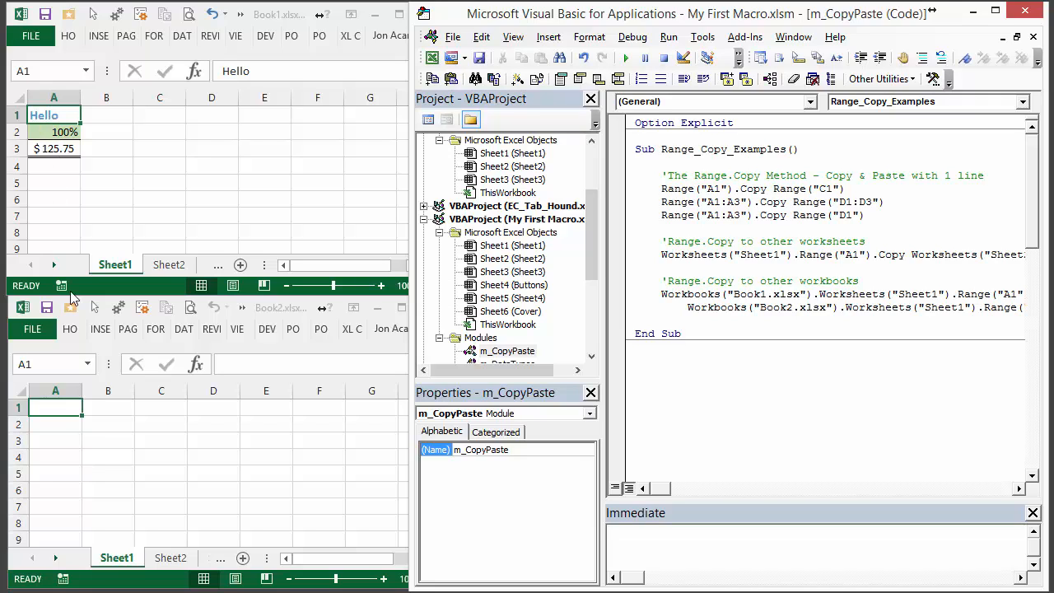
mouse_move(590, 183)
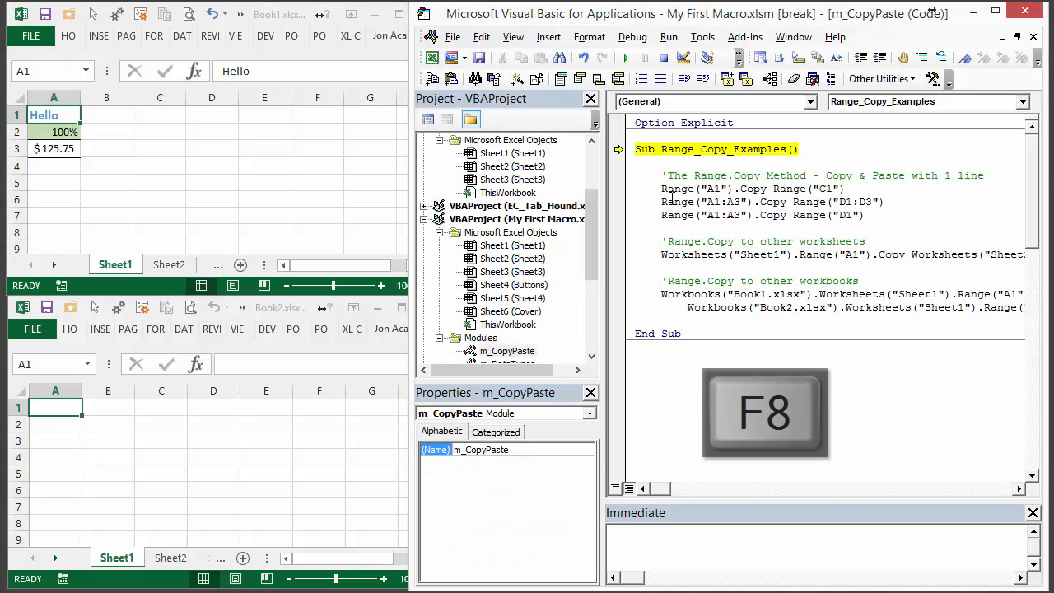
Step through the macro with F8, copying Hello to C1 and A1:A3 into D1:D3.
key("F8")
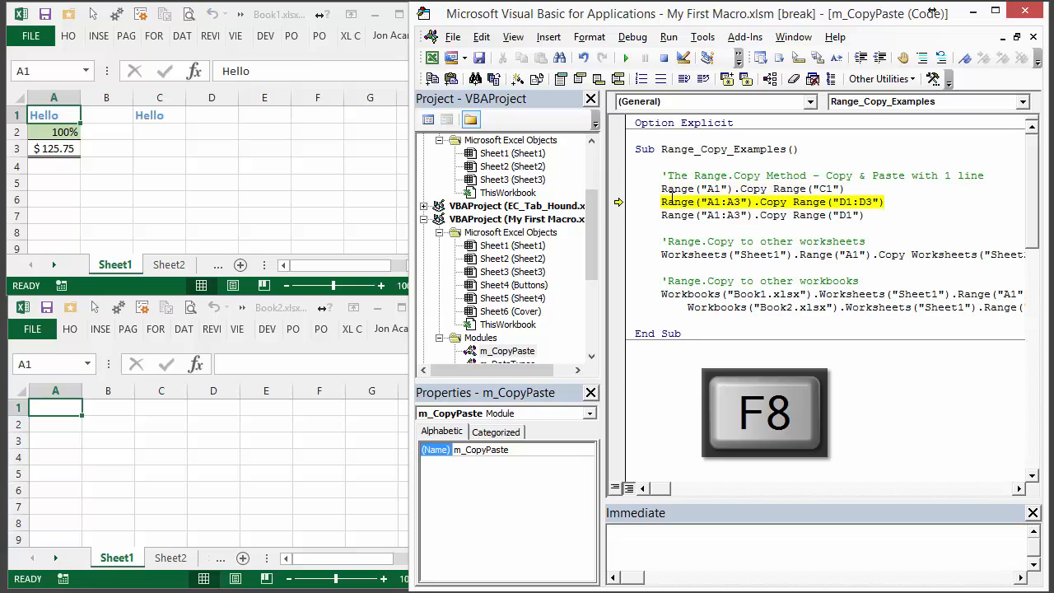
key("F8")
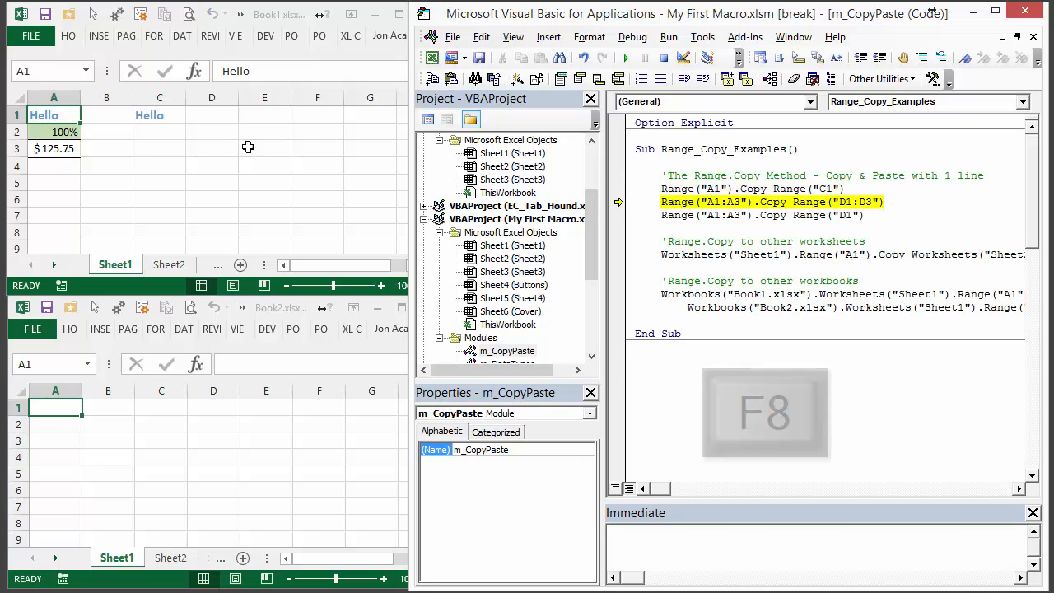
key("F8")
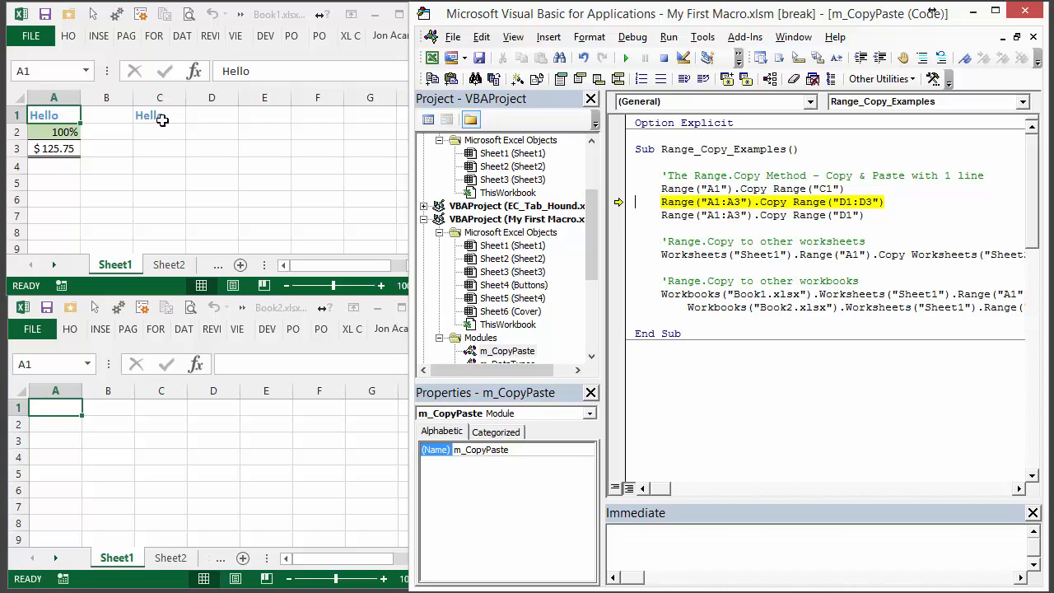
mouse_move(156, 115)
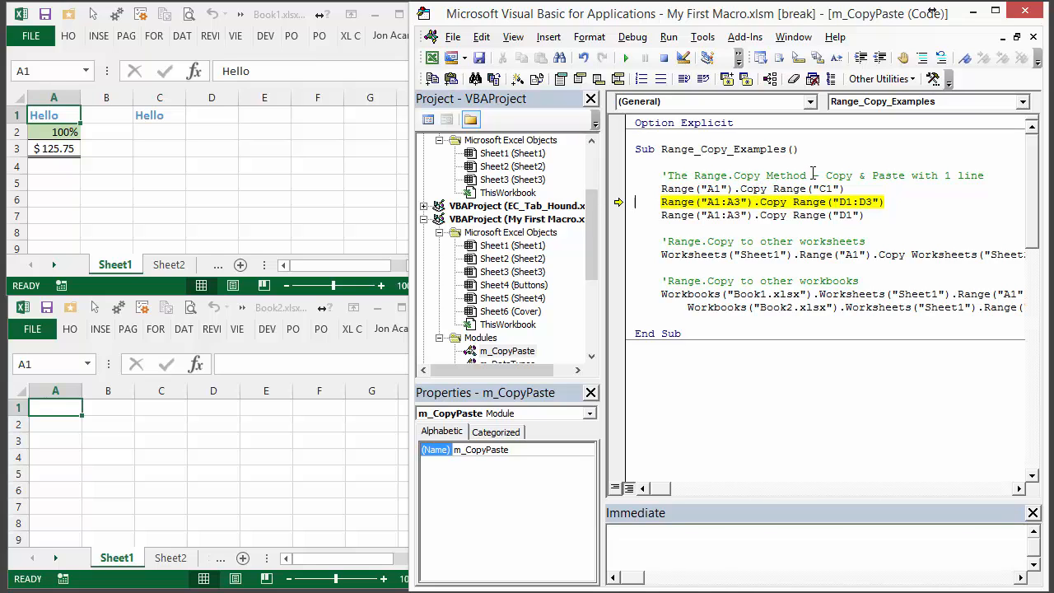
key("F8")
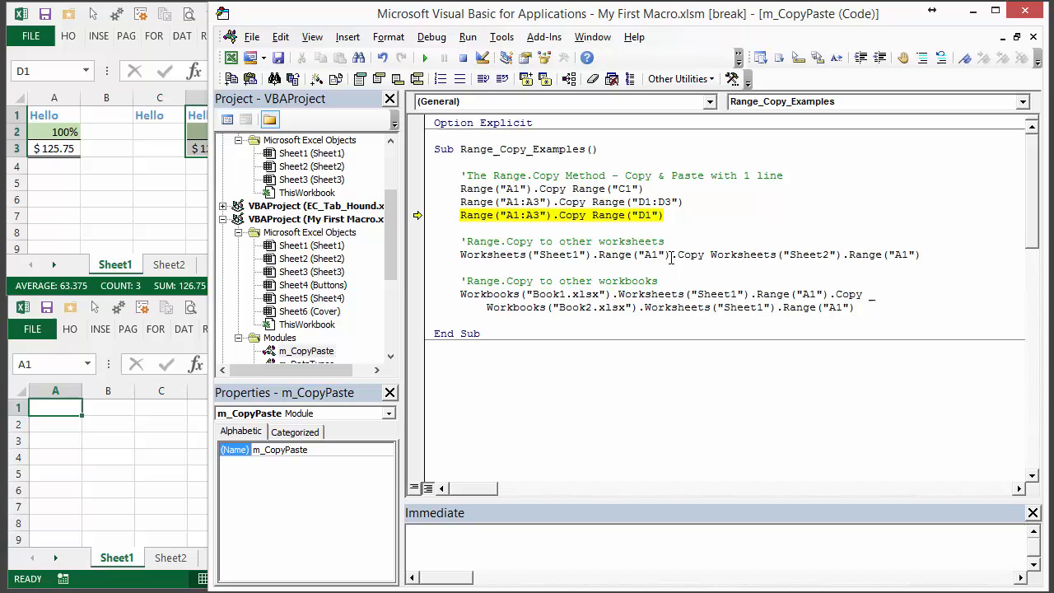
Narrow the editor window and F8 through the line copying A1 onto Sheet2.
double_click(726, 254)
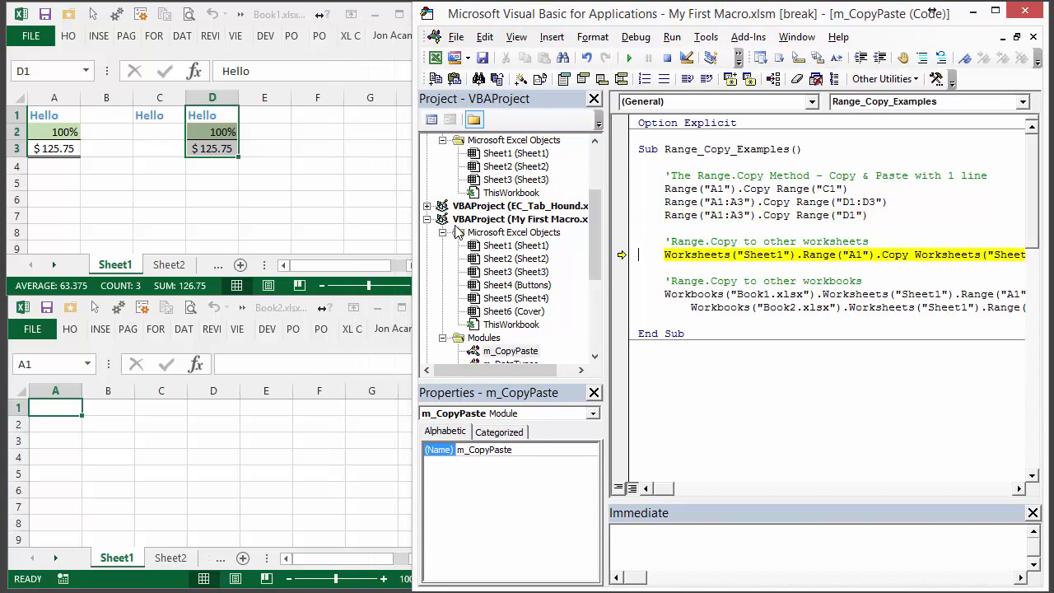
mouse_move(78, 119)
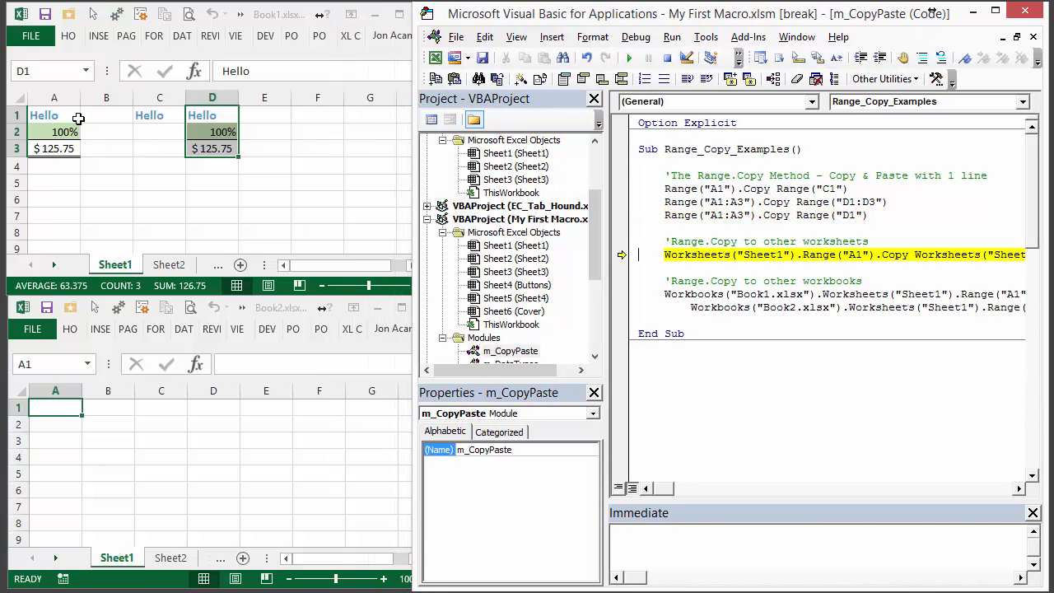
key("F8")
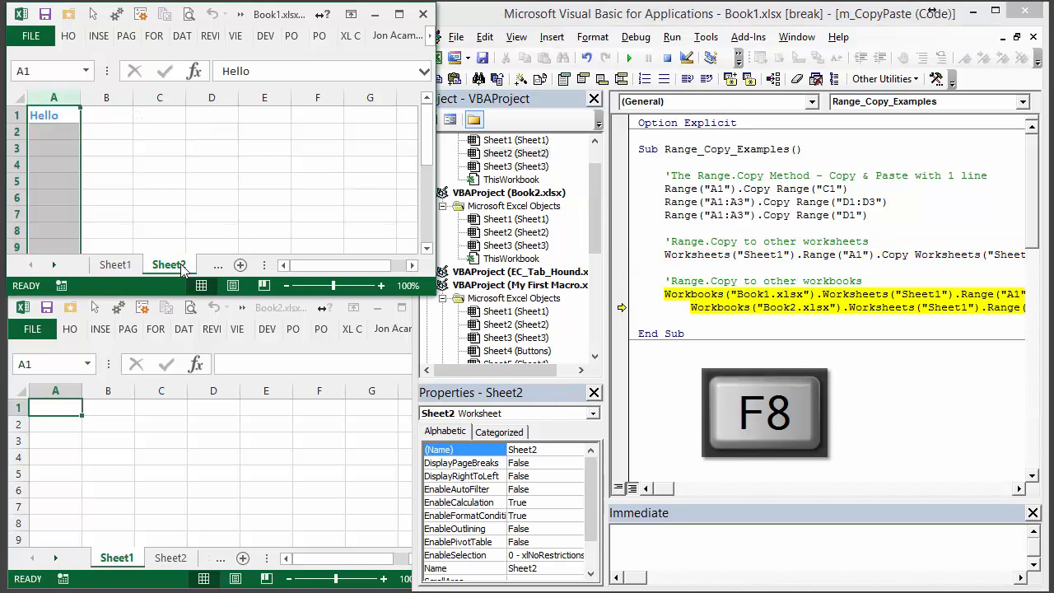
key("F8")
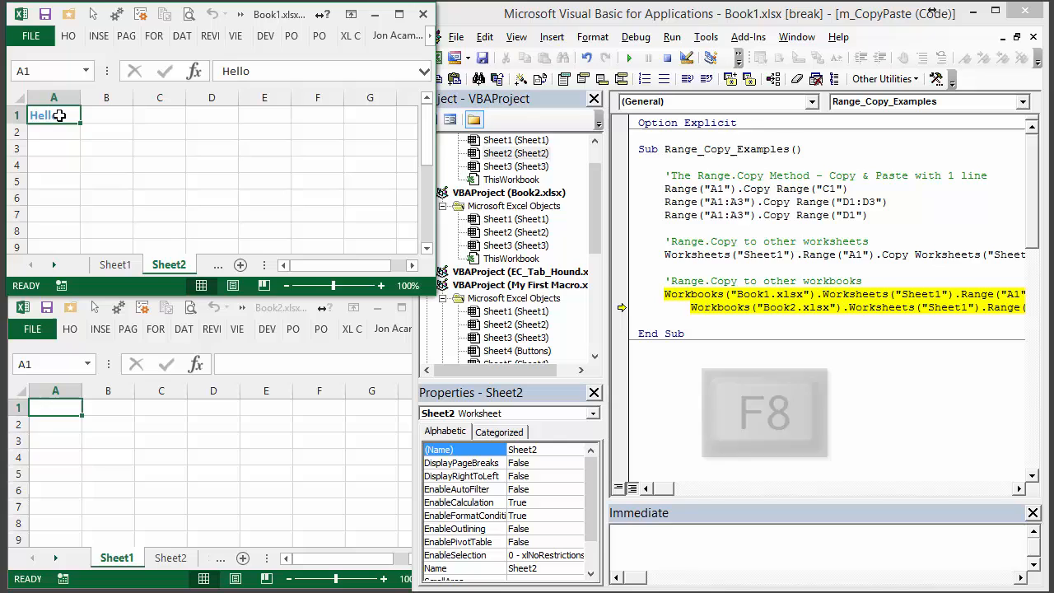
key("f8")
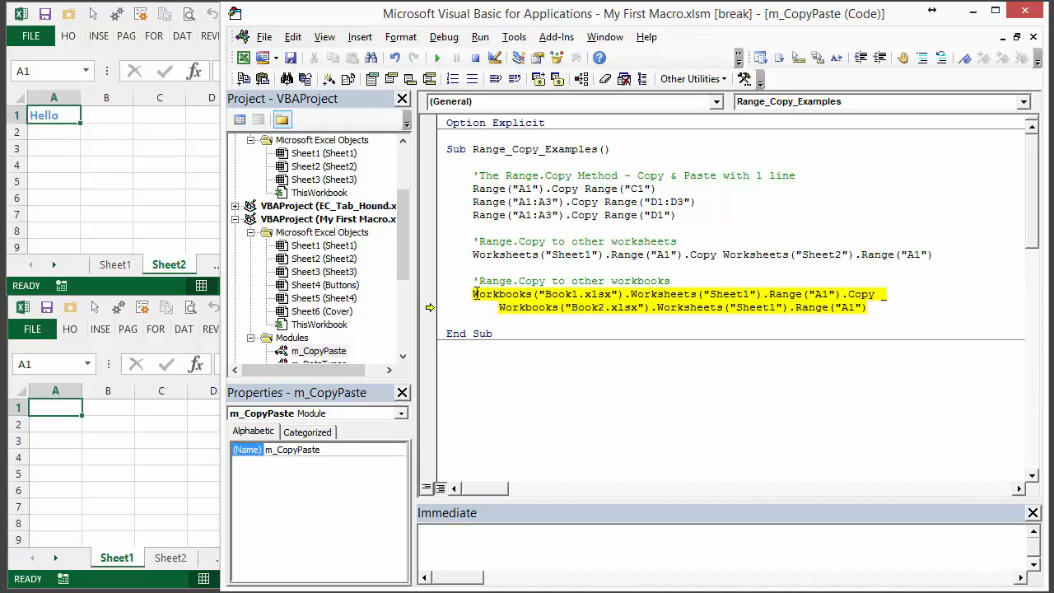
Run the Workbooks copy line with F8, putting Hello in Book2 A1, and reach End Sub.
left_click(593, 284)
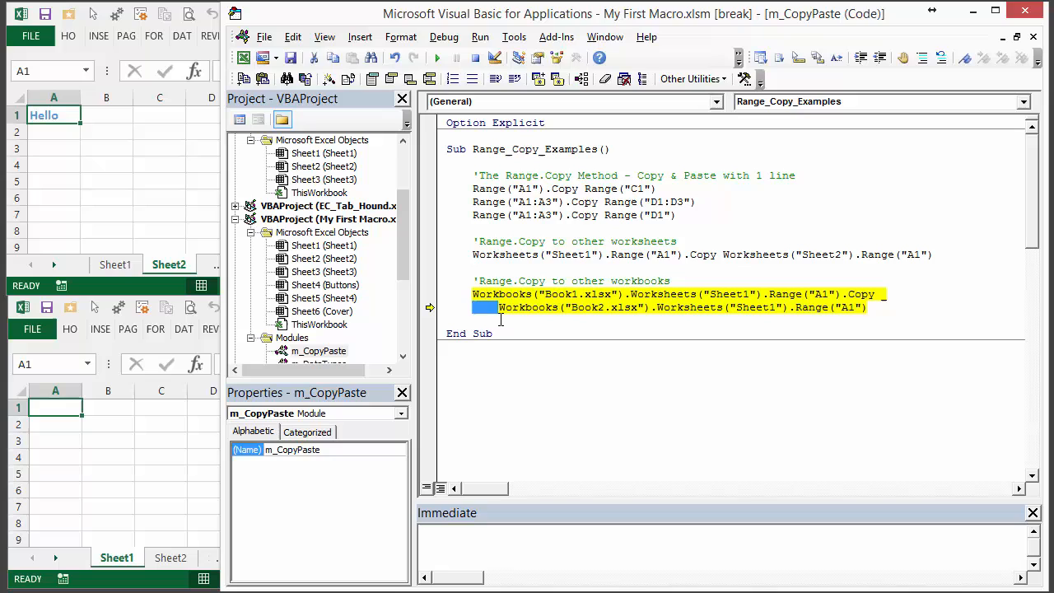
key("F8")
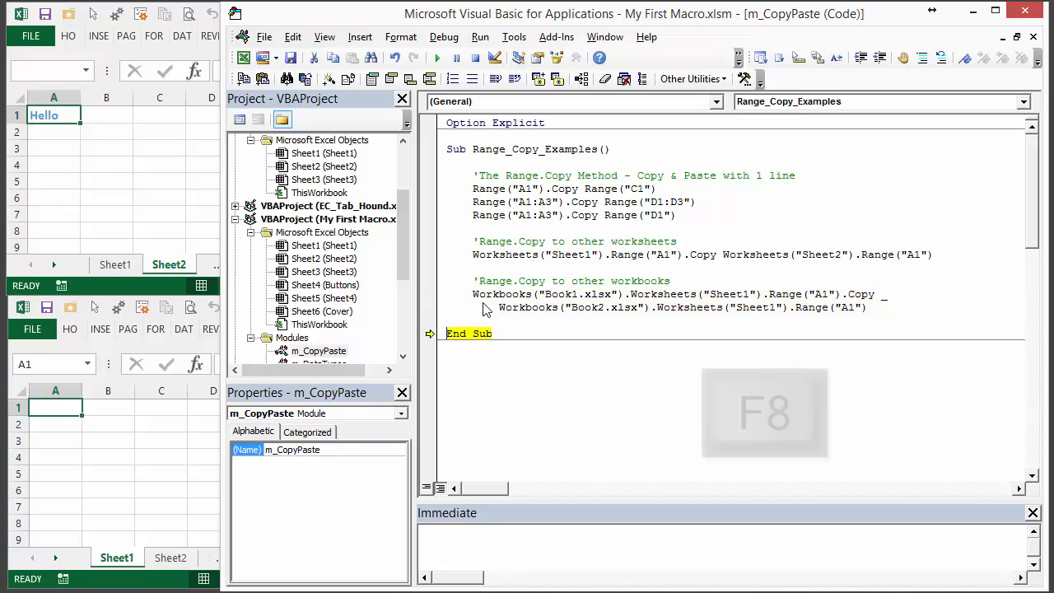
key("F8")
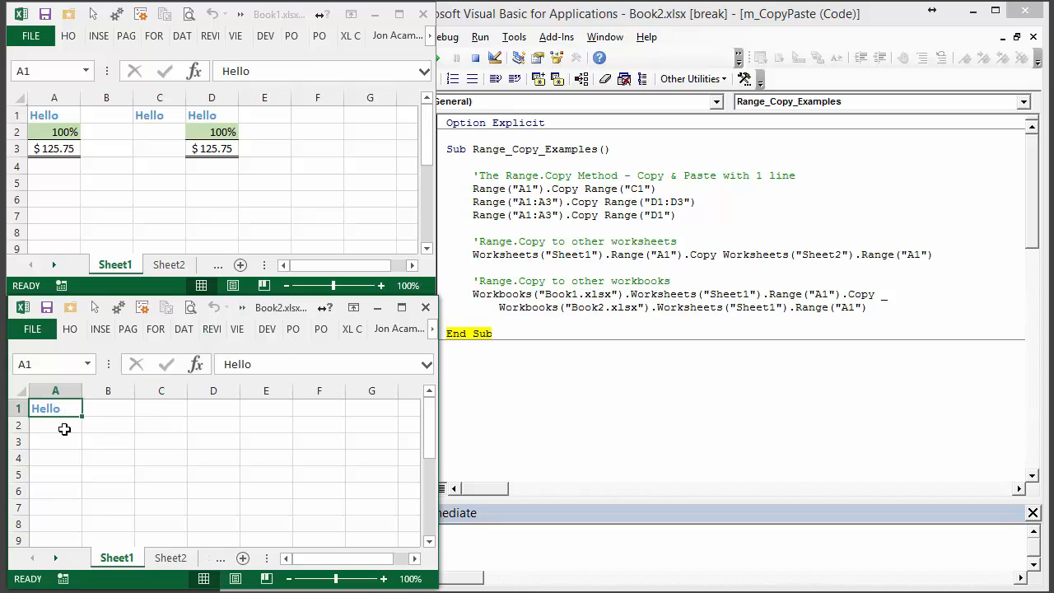
mouse_move(61, 419)
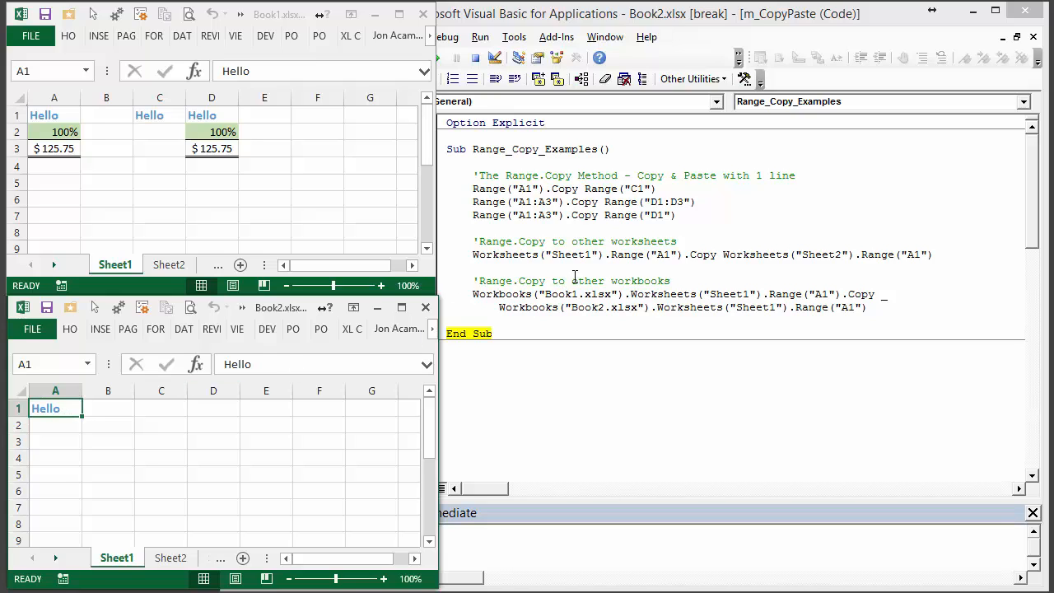
mouse_move(560, 218)
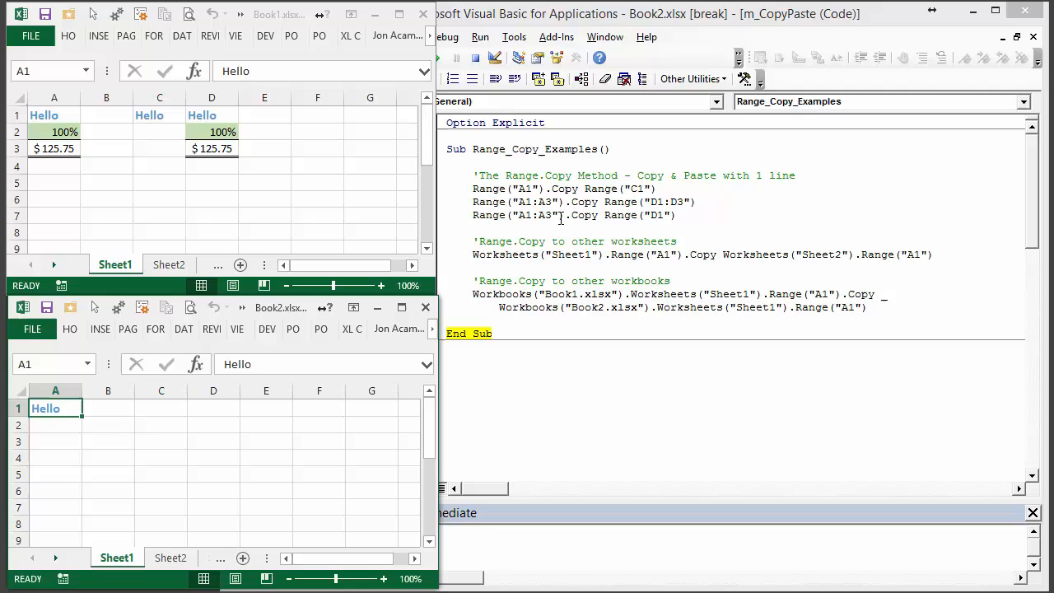